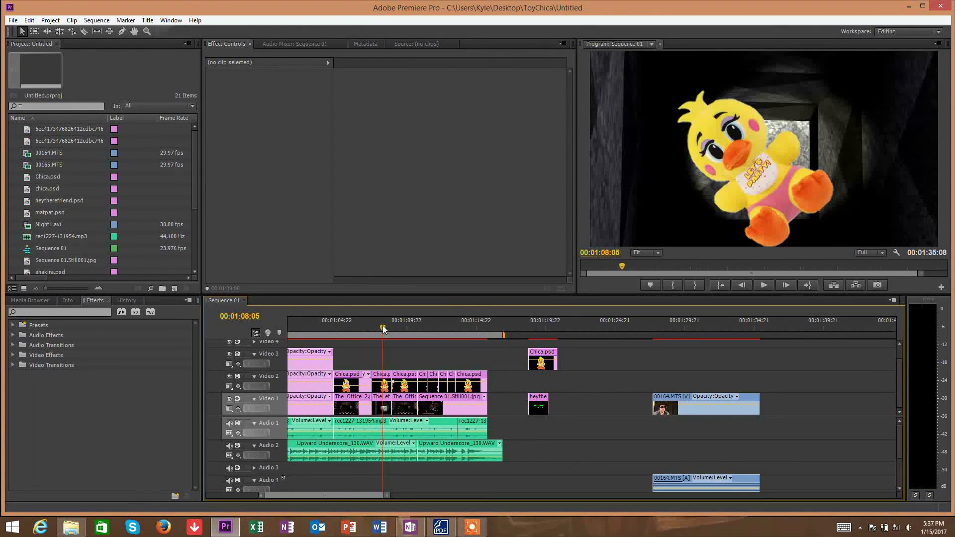
Select the heytherefriend.psd clip at the start of Video 1 so the title card shows in the Program monitor
click(418, 329)
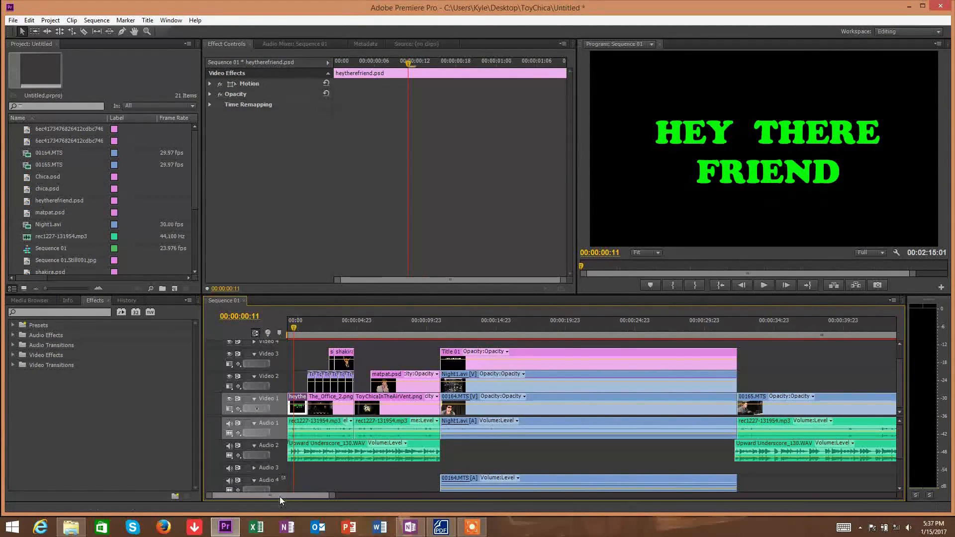
Play the sequence through the later part past the hey there friend card into the underscore music
scroll(right, 3)
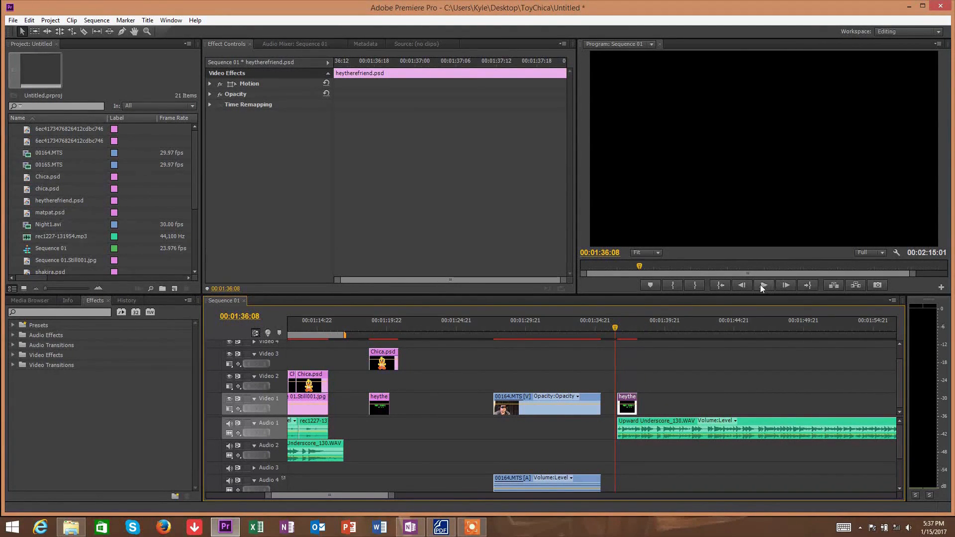
click(763, 285)
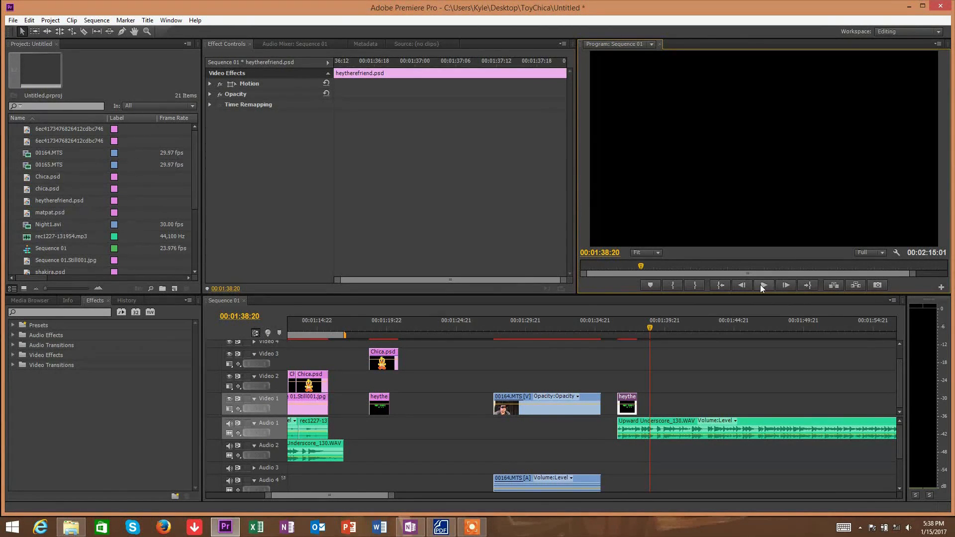
mouse_move(693, 254)
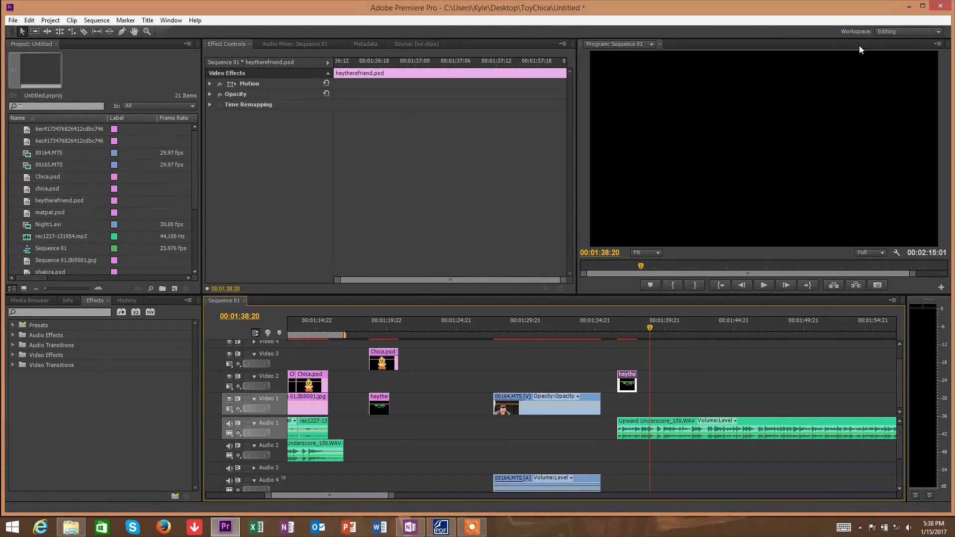
Browse into the NightmareFreddy Audio folder to reach the rec0115-081936.mp3 narration
click(71, 527)
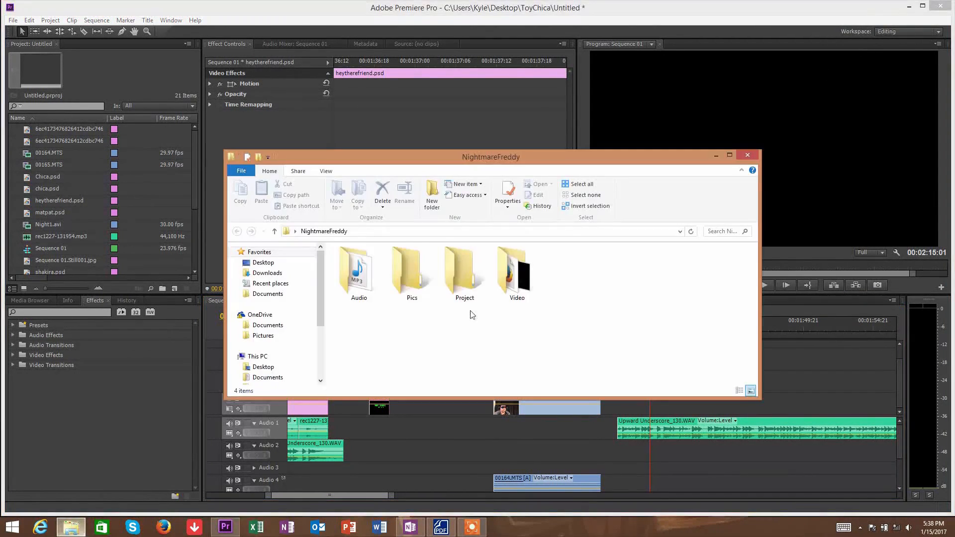
mouse_move(459, 320)
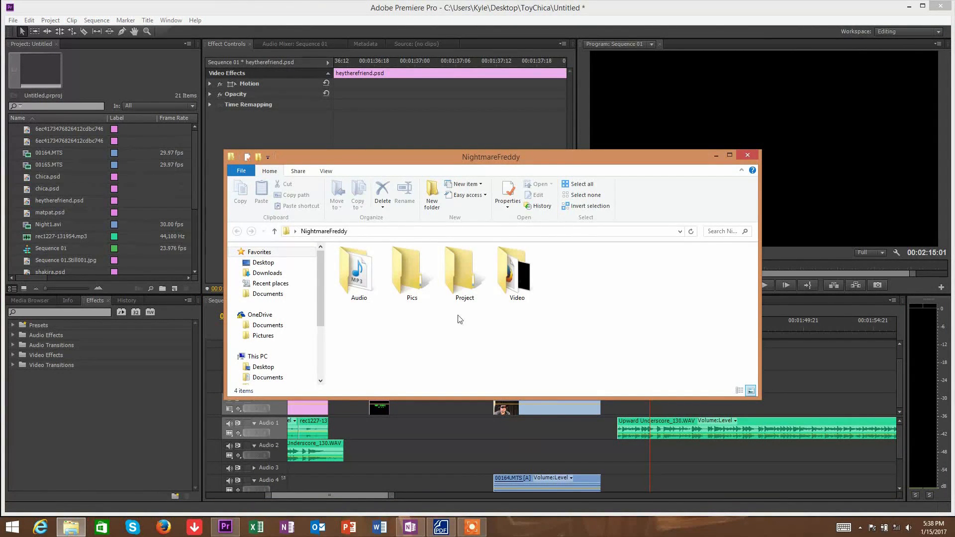
double_click(359, 269)
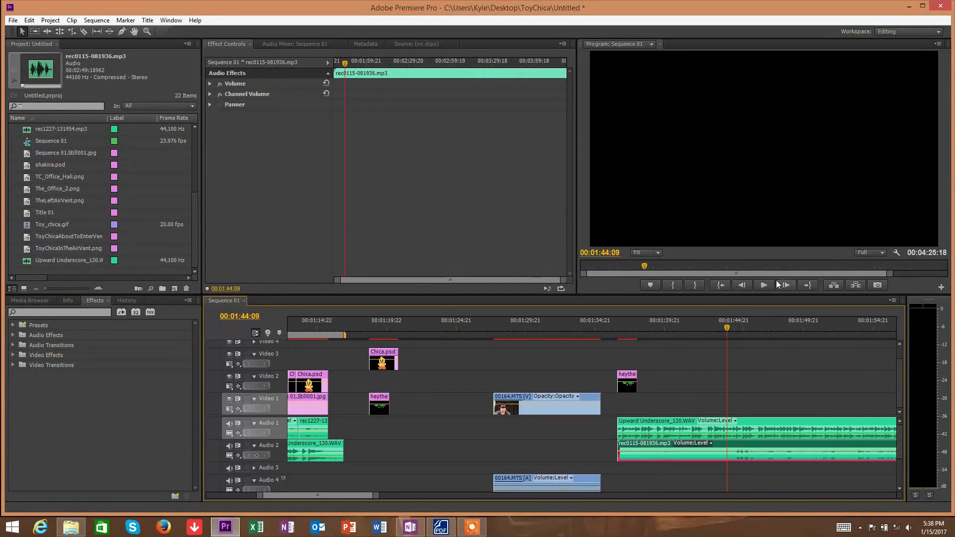
Listen to the narration over the music and slide the rec0115 clip on Audio 2 to the music's start
click(763, 285)
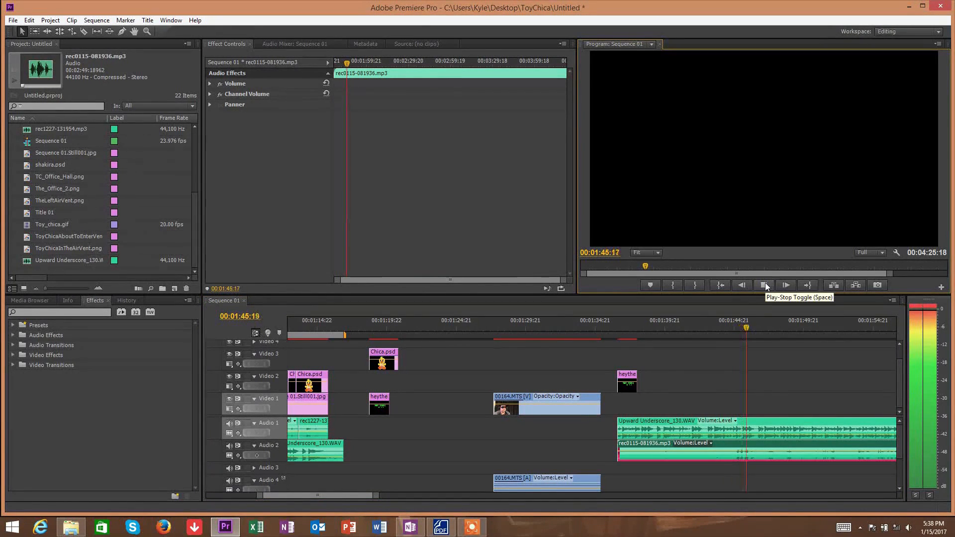
click(764, 285)
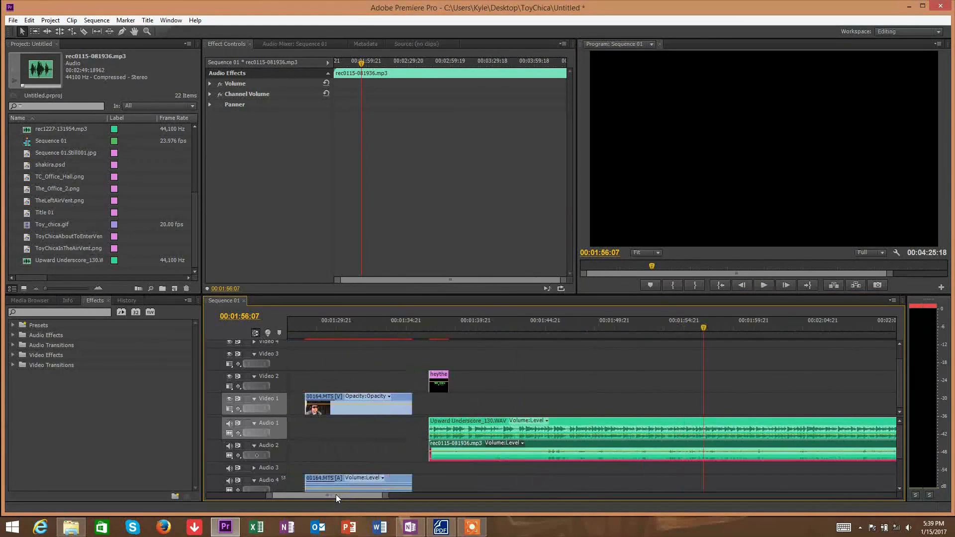
click(468, 446)
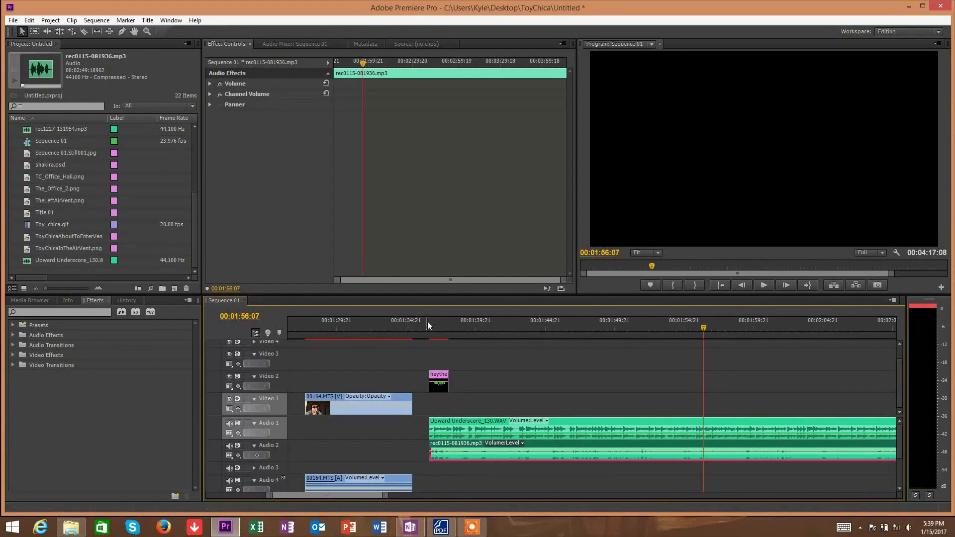
click(763, 285)
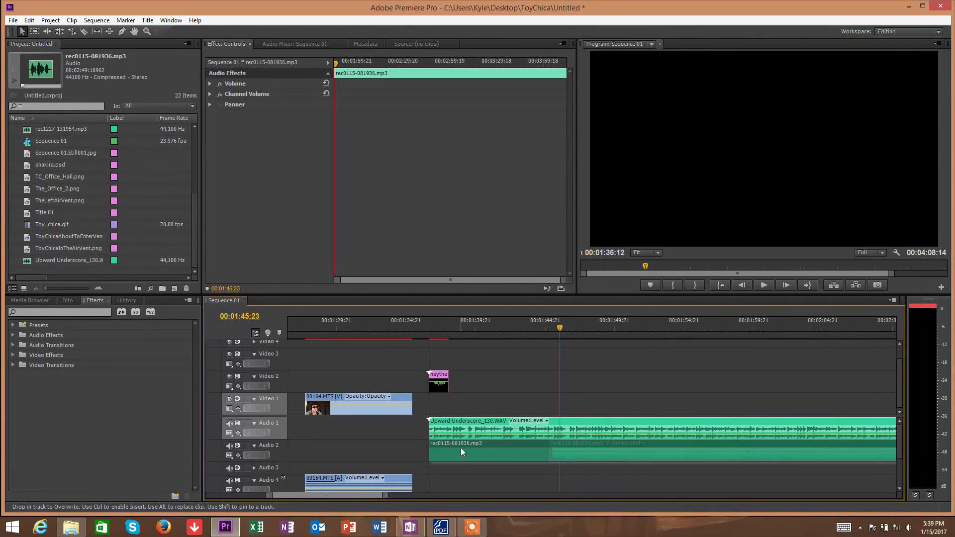
drag(559, 328, 429, 328)
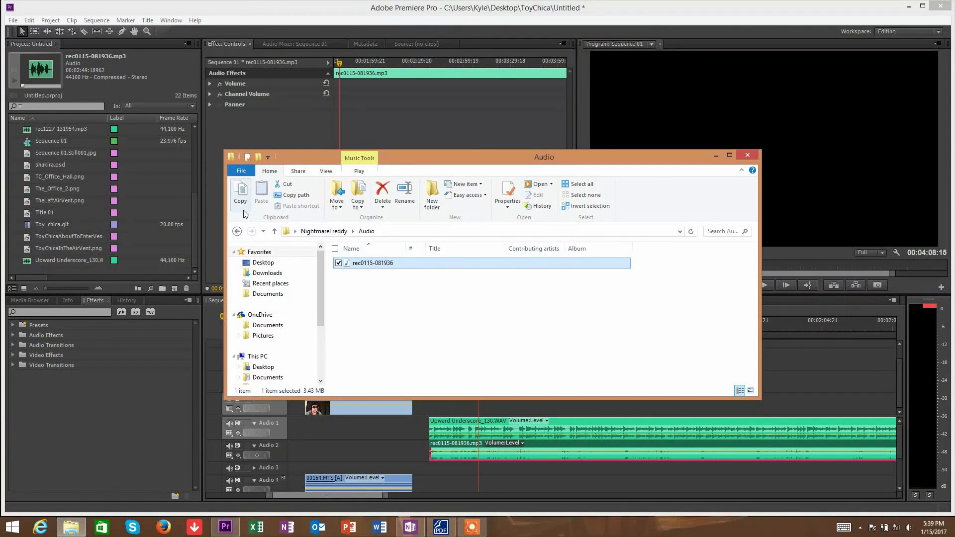
Go up to the NightmareFreddy folder and into the Video folder holding the game footage
click(236, 231)
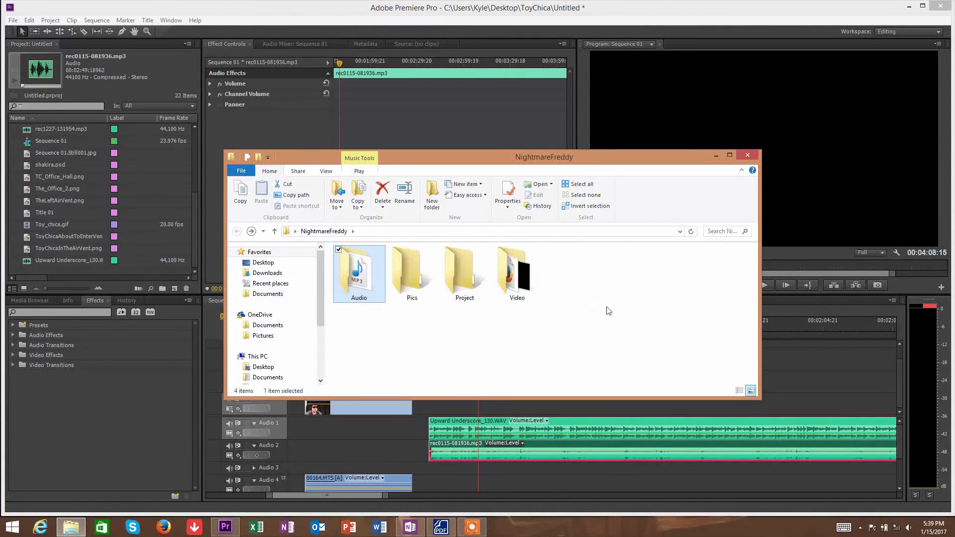
double_click(516, 270)
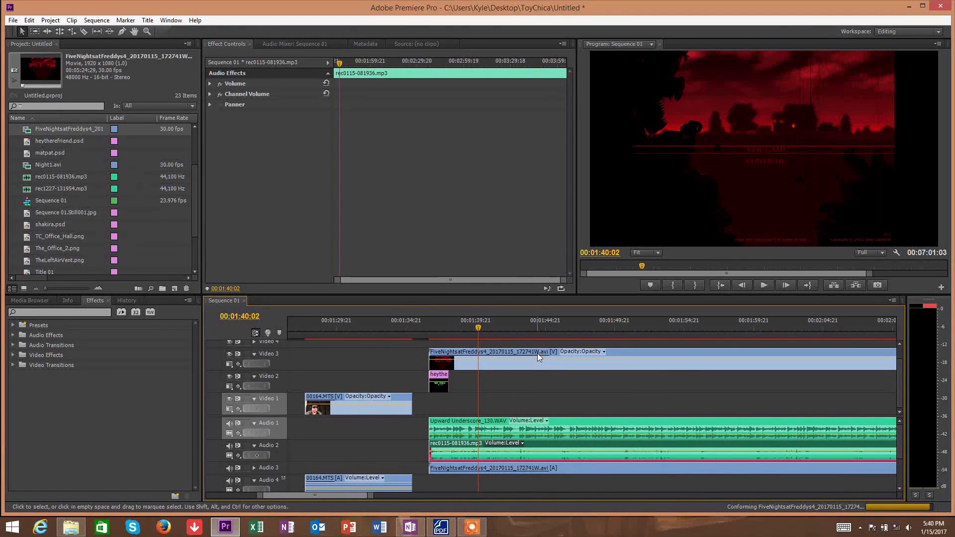
mouse_move(538, 356)
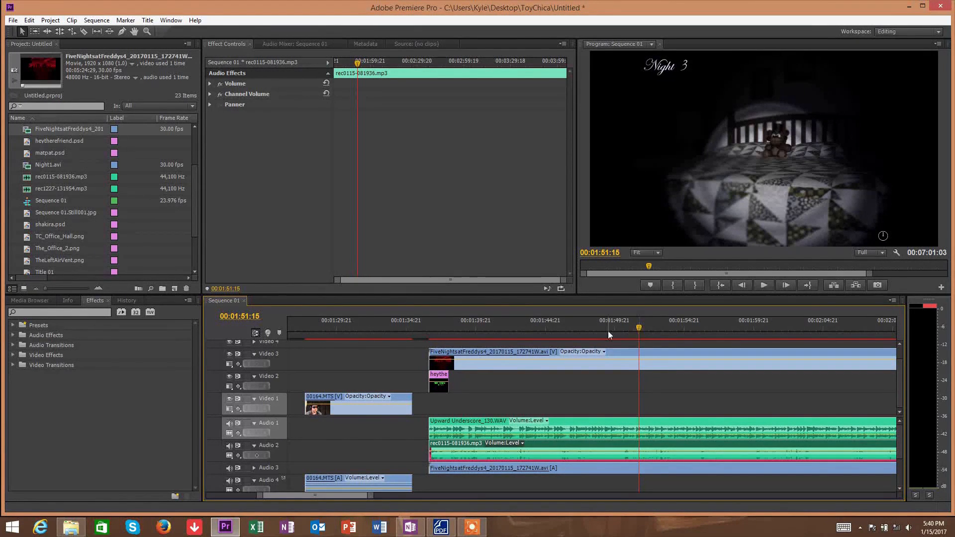
Scrub the playhead through the FiveNightsatFreddys4 game footage in the timeline
click(518, 359)
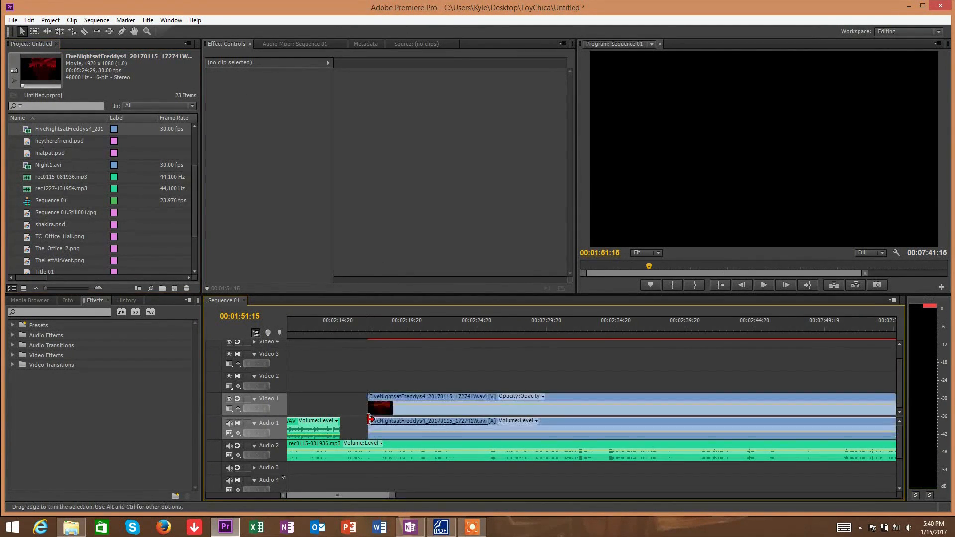
mouse_move(370, 420)
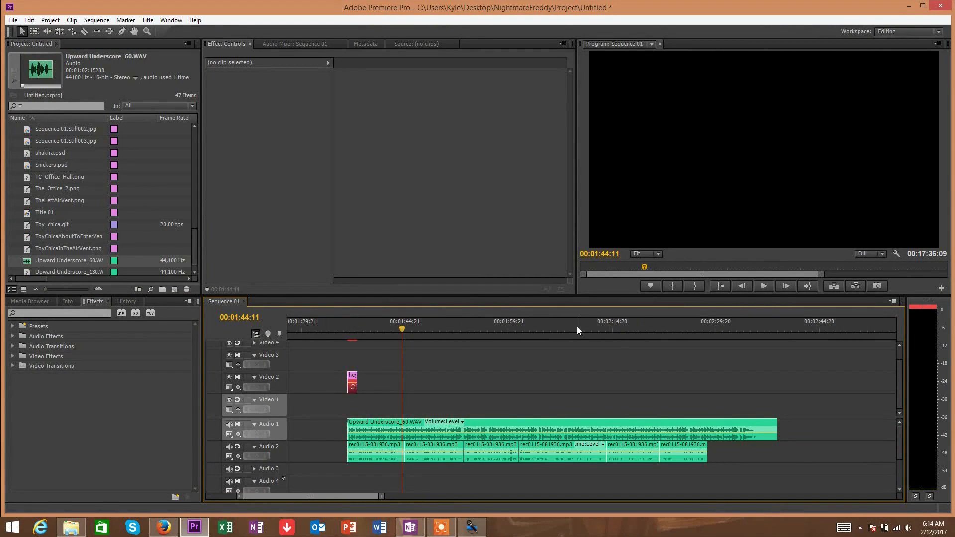
mouse_move(417, 335)
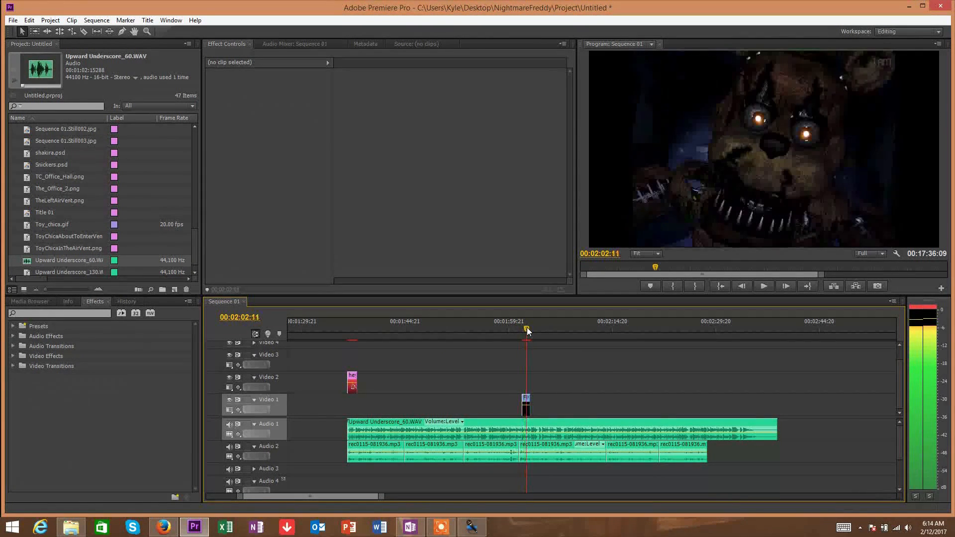
drag(527, 329, 521, 328)
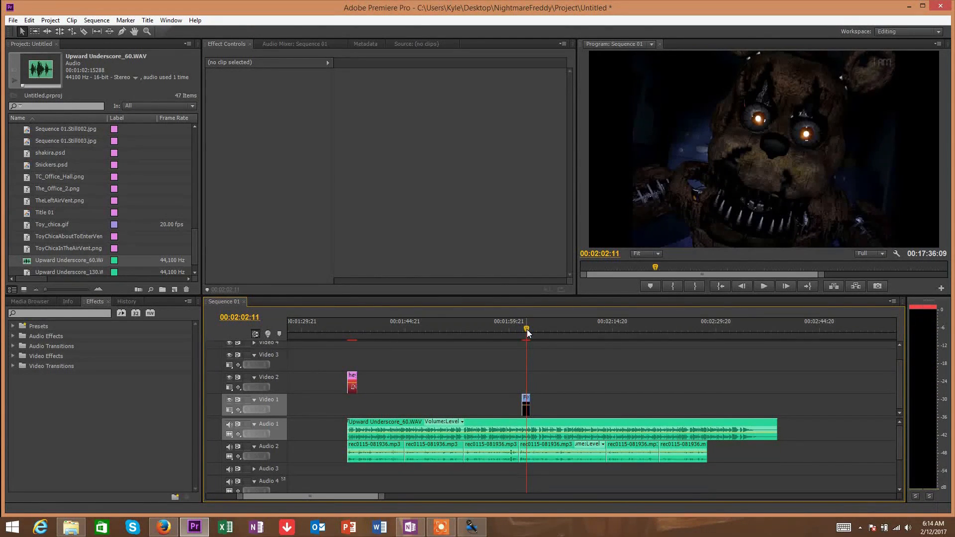
mouse_move(390, 328)
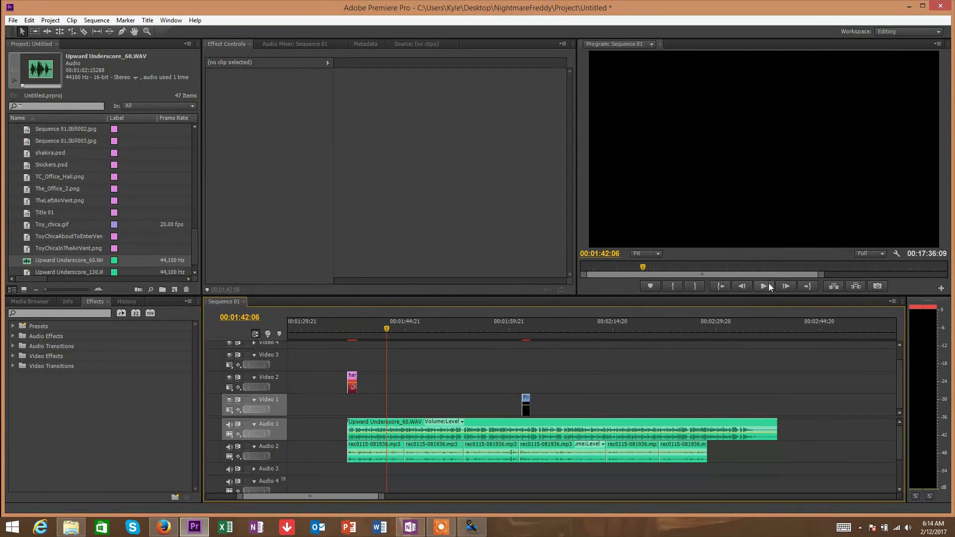
click(763, 286)
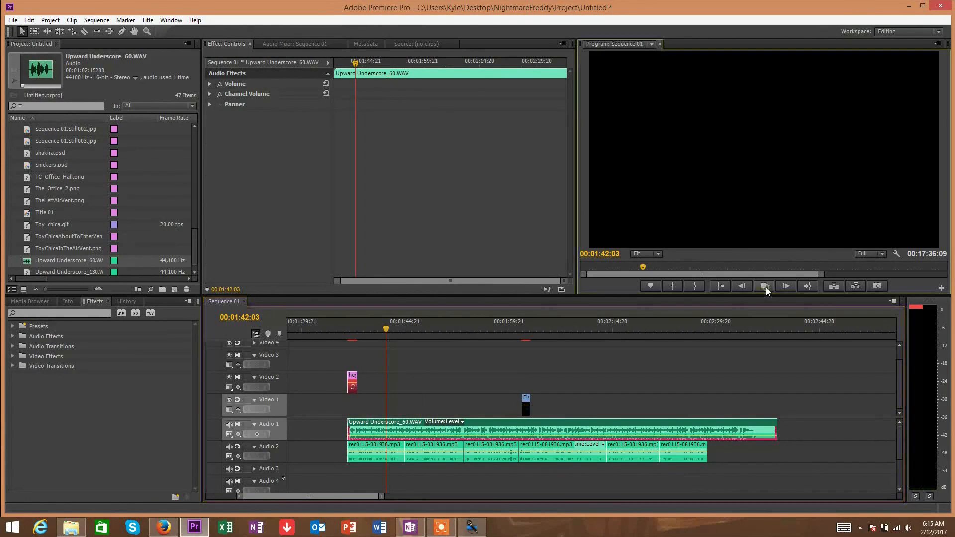
Play and stop around 1:41 to check the jumpscare clip's timing against the voiceover
click(764, 287)
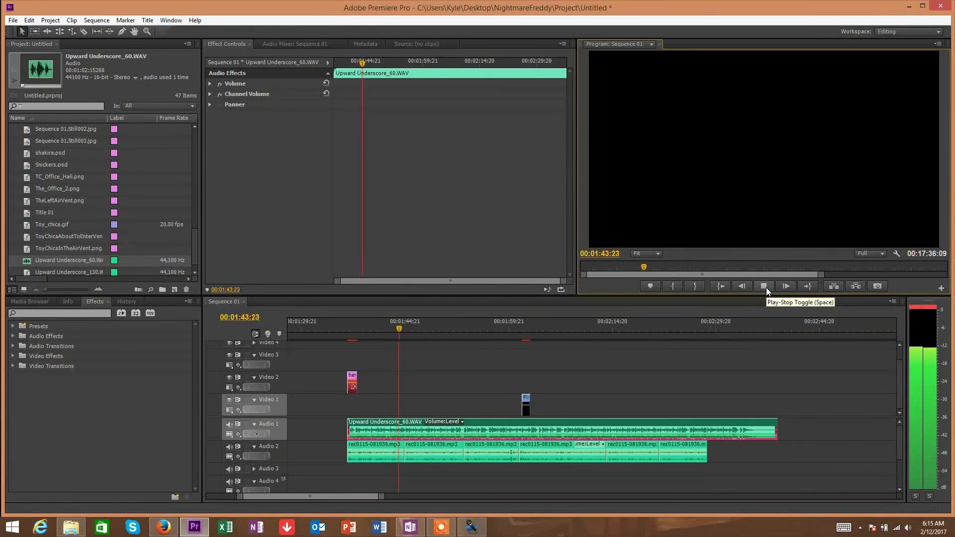
click(764, 286)
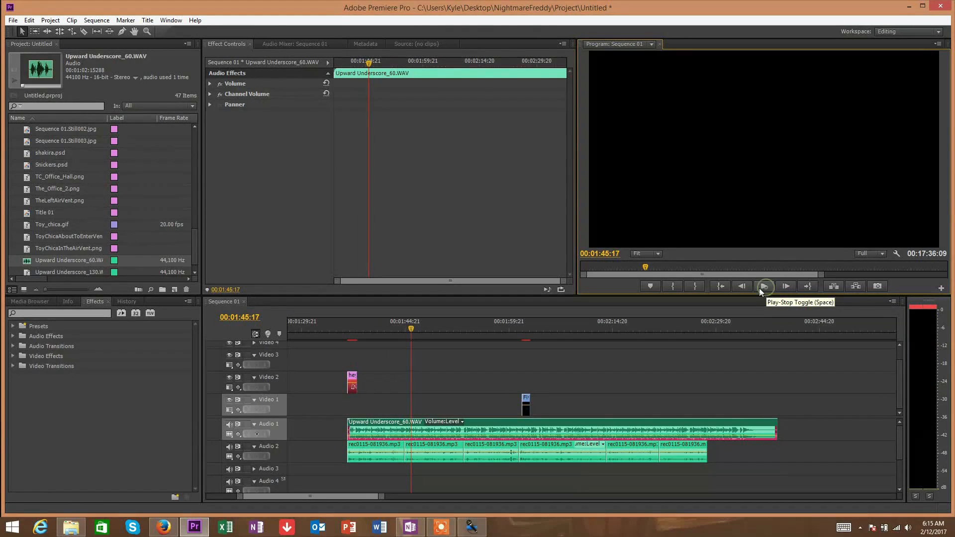
click(765, 286)
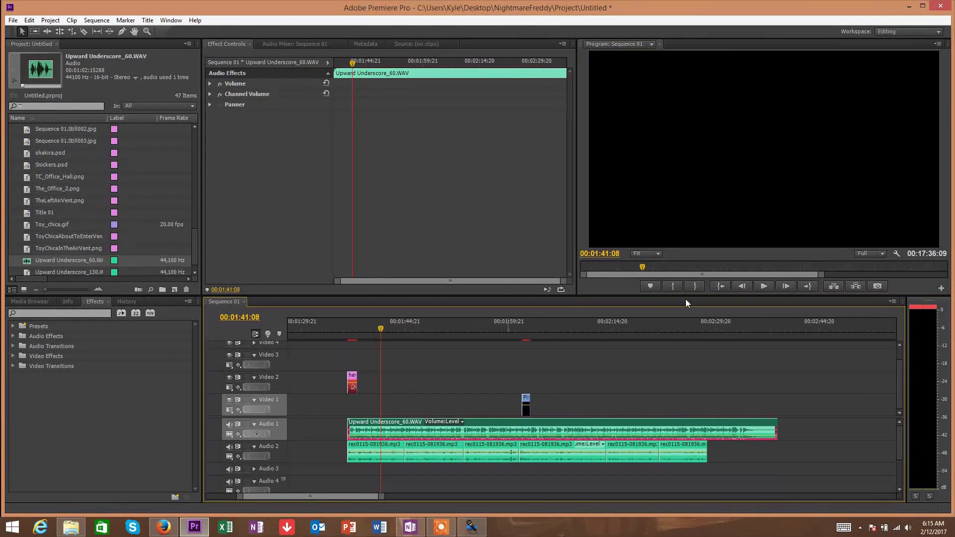
click(763, 286)
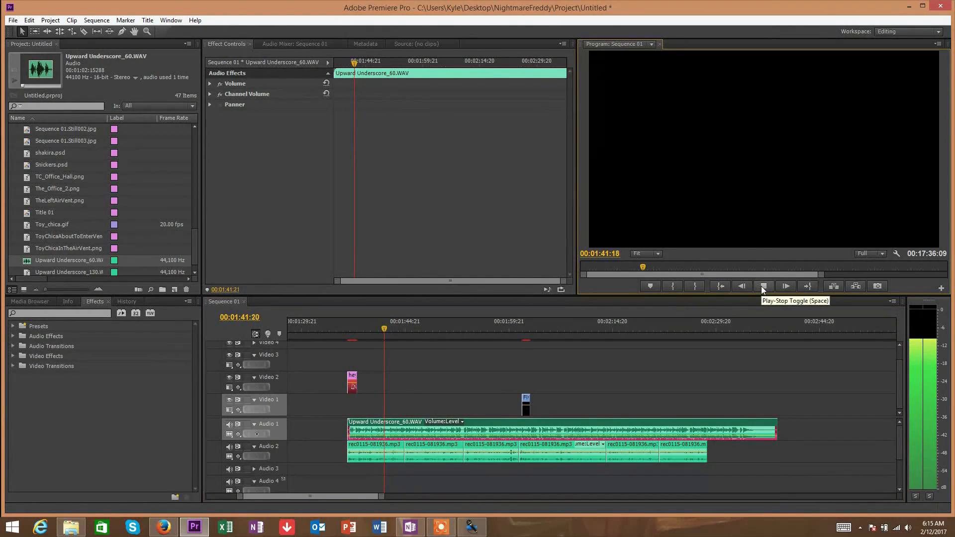
click(763, 286)
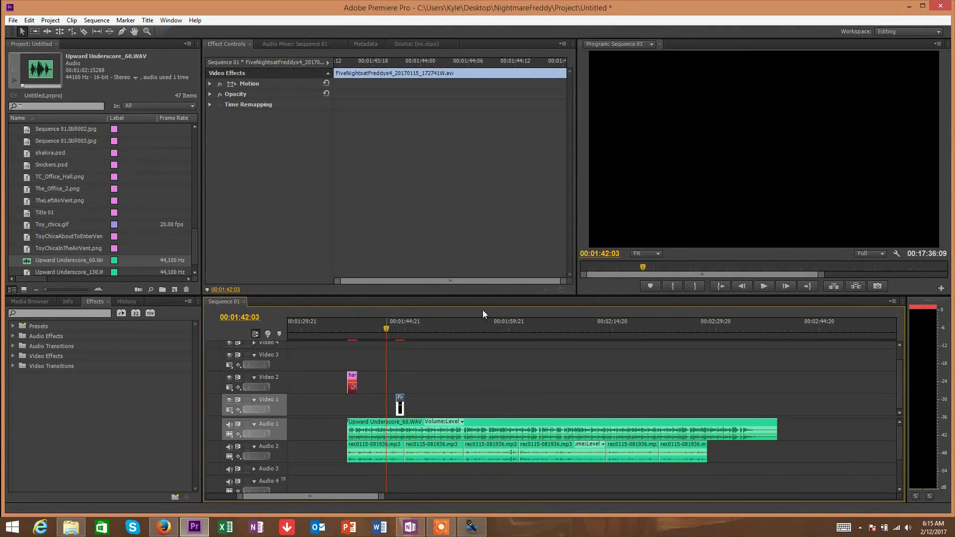
Replay from about 1:41 several times to verify the nudged jumpscare lands just before 1:44
click(762, 287)
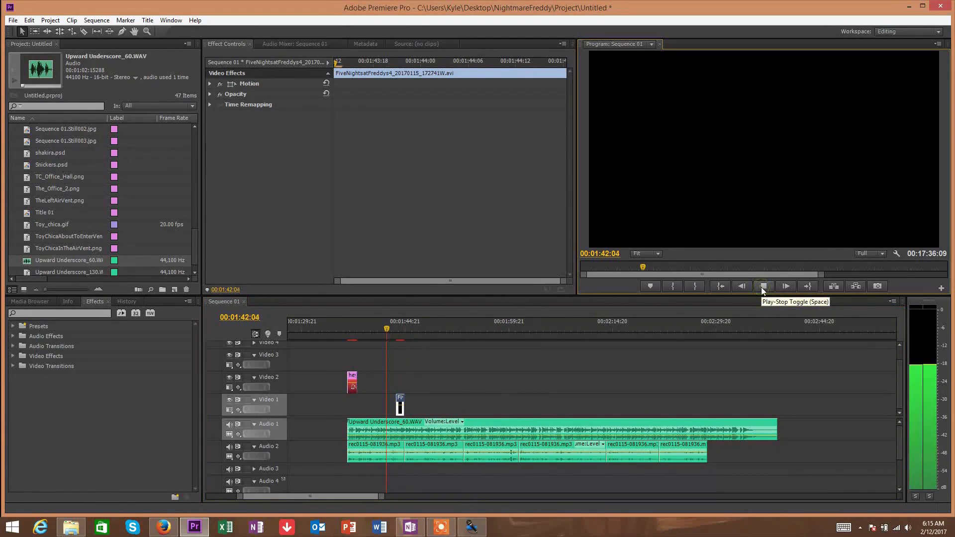
click(764, 286)
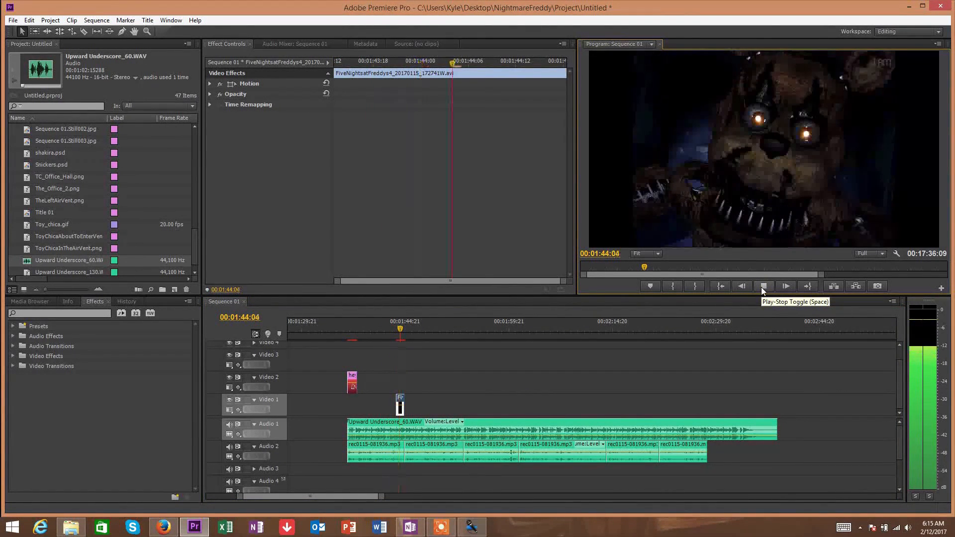
click(764, 286)
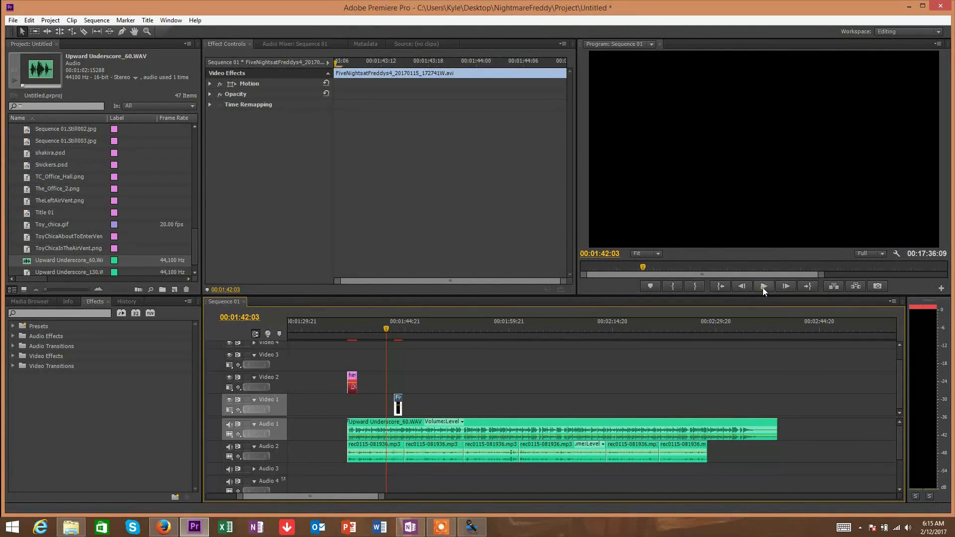
click(763, 287)
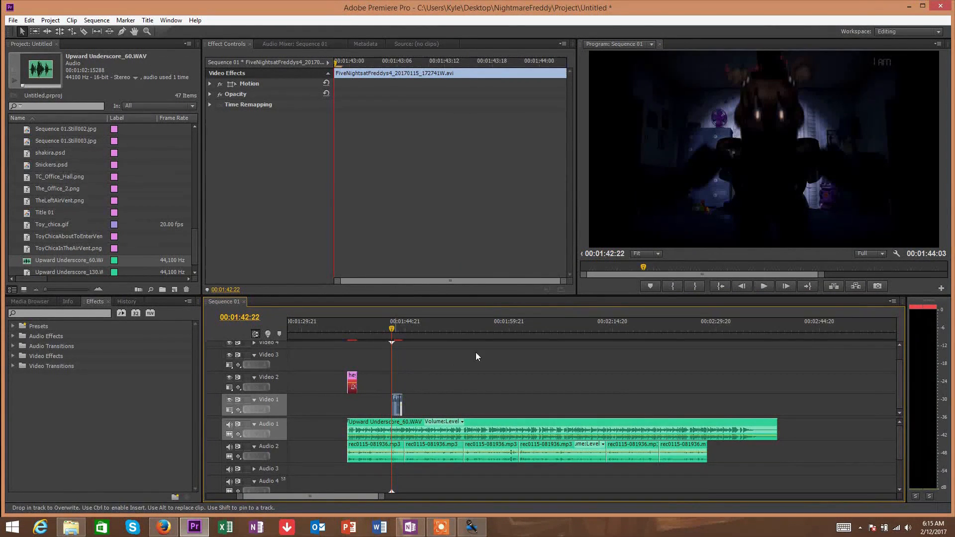
click(762, 287)
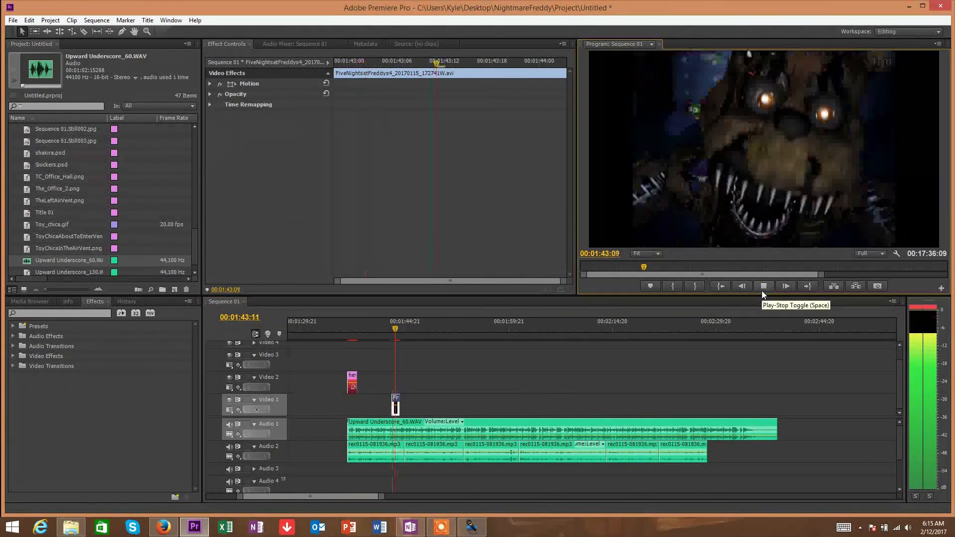
click(763, 286)
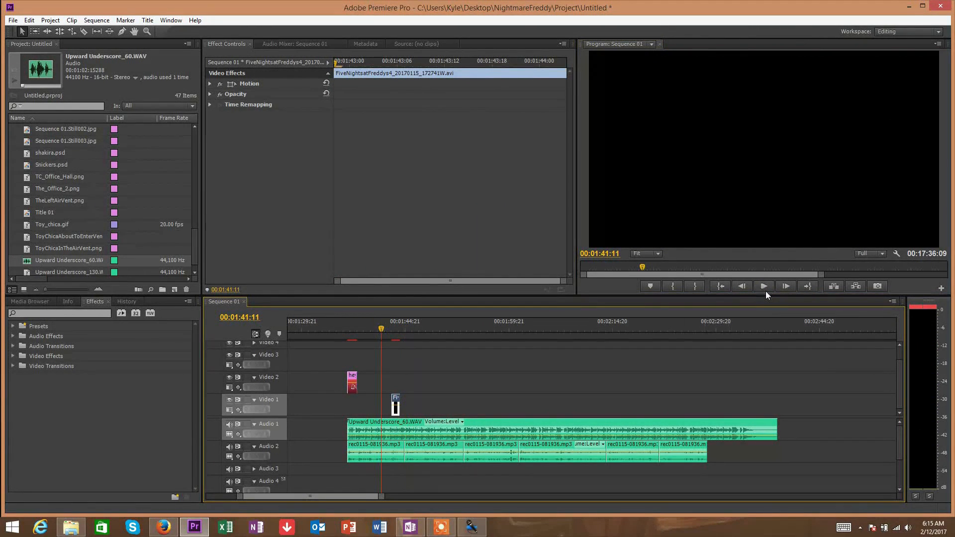
click(763, 287)
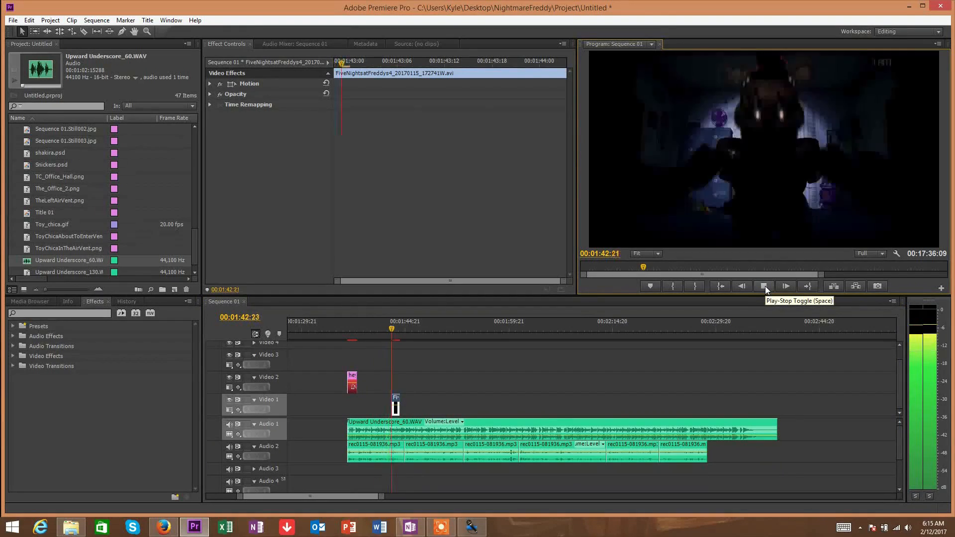
click(765, 285)
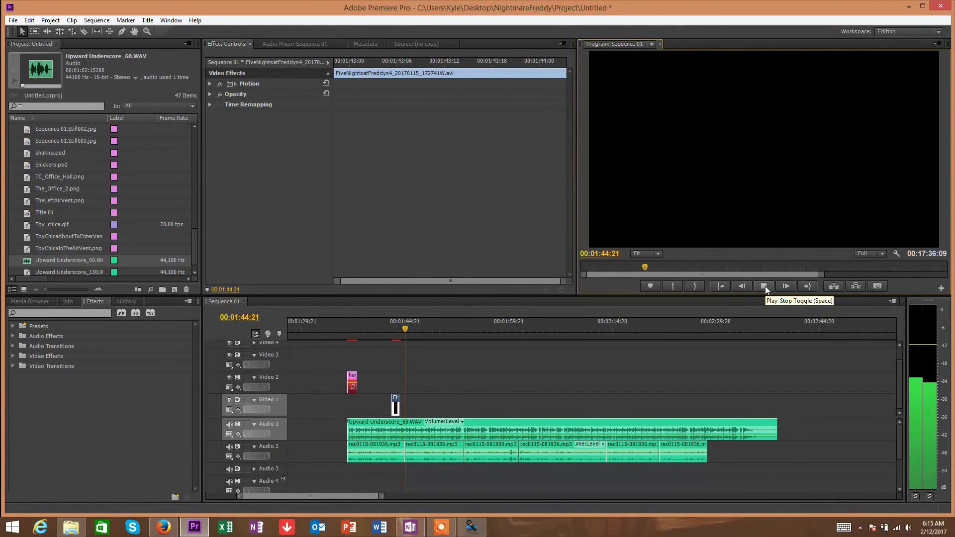